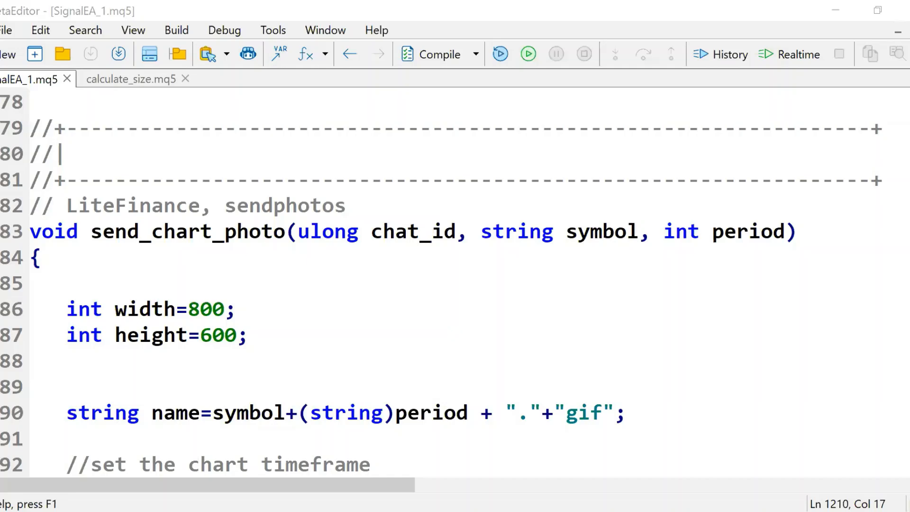
{"action": "mouse_move", "coordinate": [483, 413]}
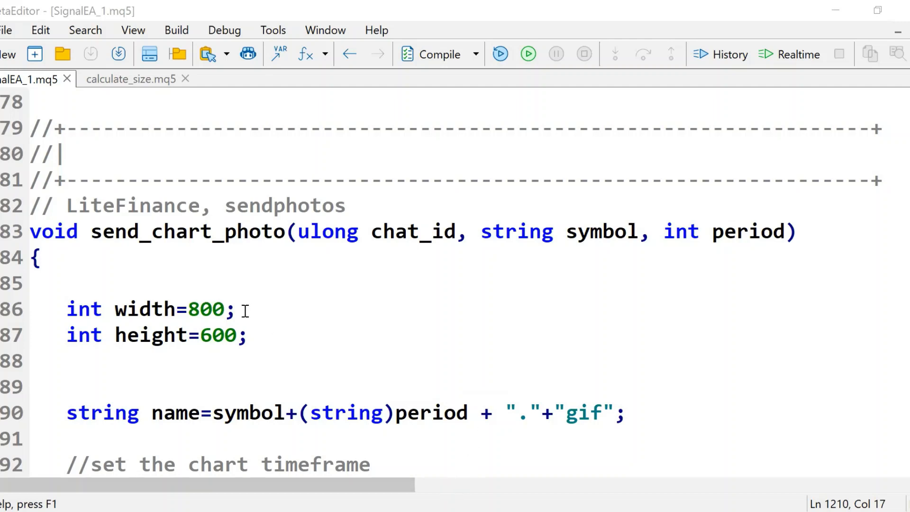
{"action": "mouse_move", "coordinate": [156, 250]}
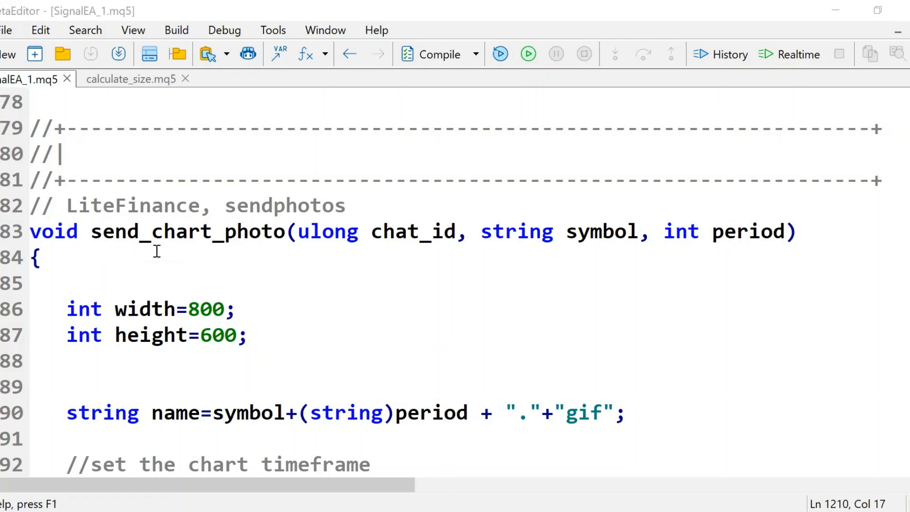
{"action": "mouse_move", "coordinate": [309, 360]}
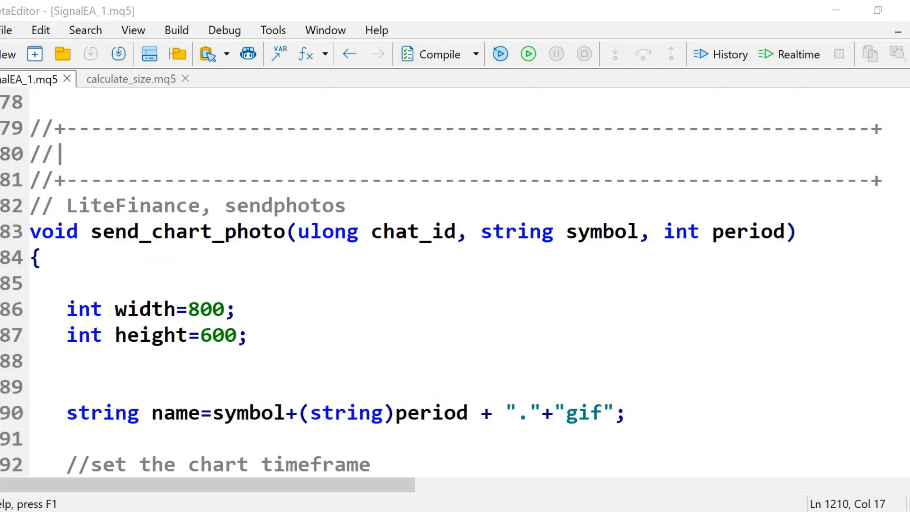
Scroll the editor down to the ChartSetSymbolPeriod and ChartScreenShot lines of send_chart_photo
{"action": "scroll", "scroll_direction": "down", "scroll_amount": 3}
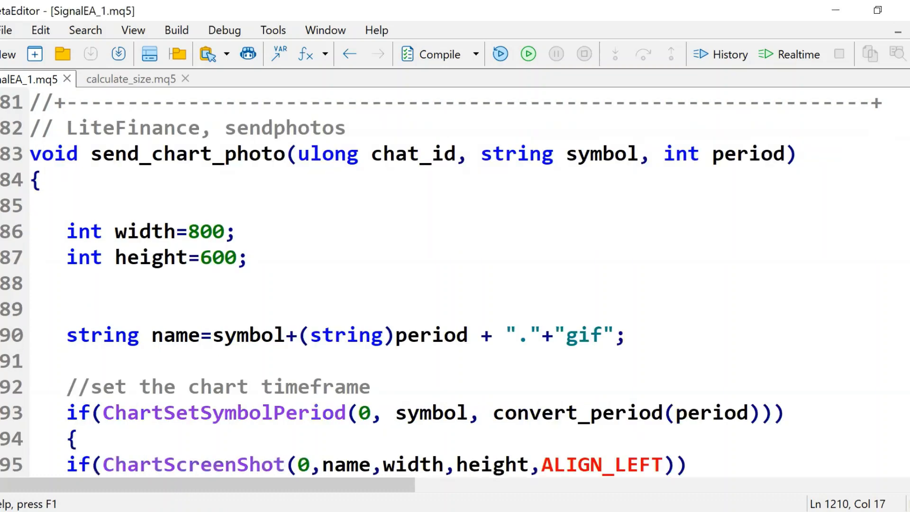
{"action": "scroll", "scroll_direction": "down", "scroll_amount": 3}
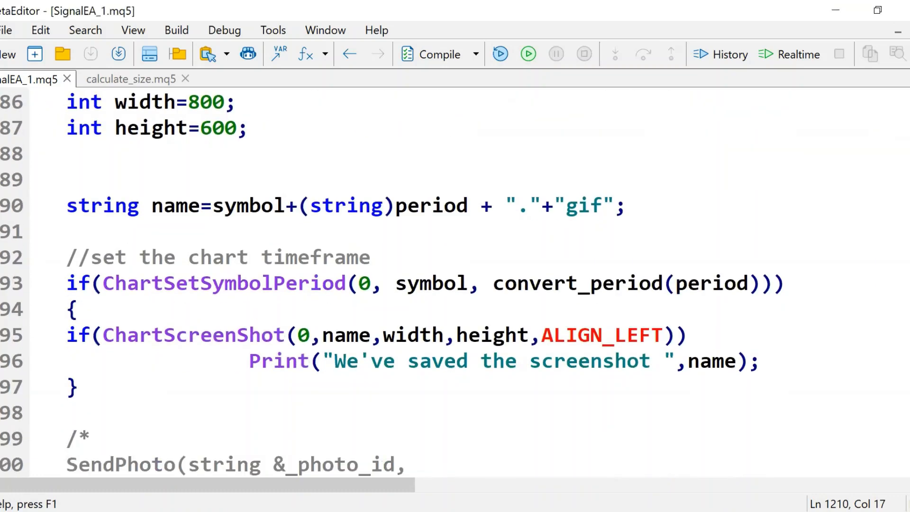
{"action": "mouse_move", "coordinate": [608, 284]}
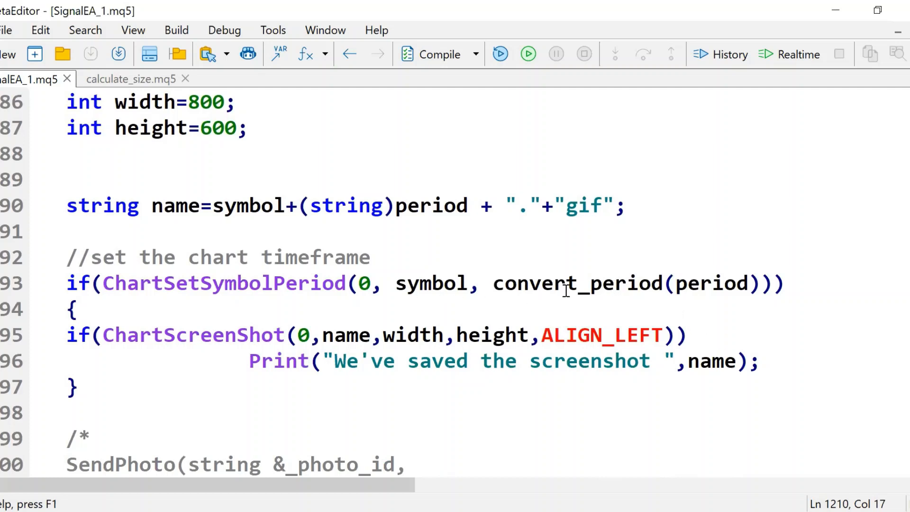
{"action": "mouse_move", "coordinate": [440, 290]}
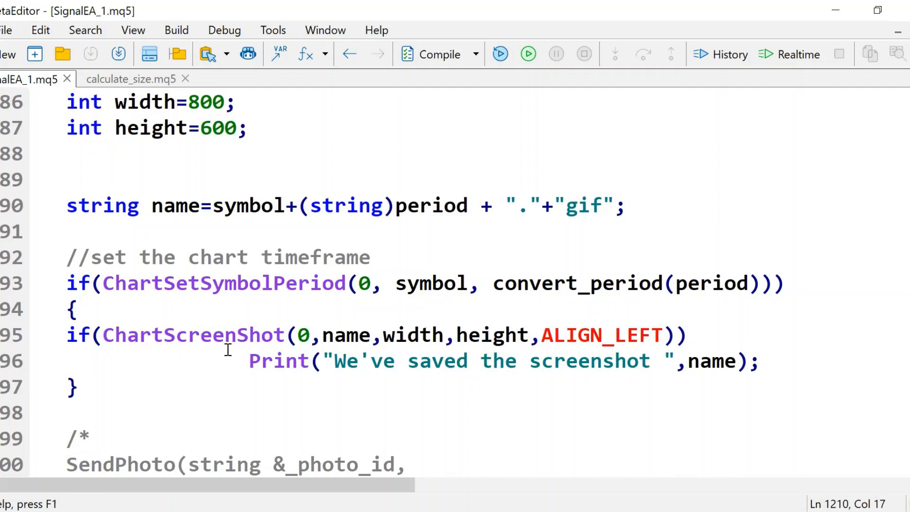
{"action": "mouse_move", "coordinate": [863, 413]}
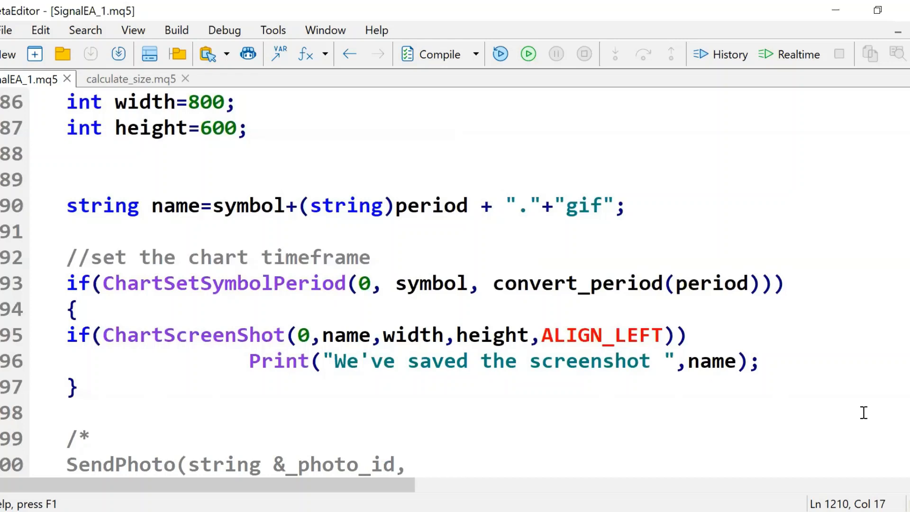
Scroll down to the bot.SendPhoto call, its photo ID/error checks and the FileDelete cleanup
{"action": "scroll", "scroll_direction": "down", "scroll_amount": 3}
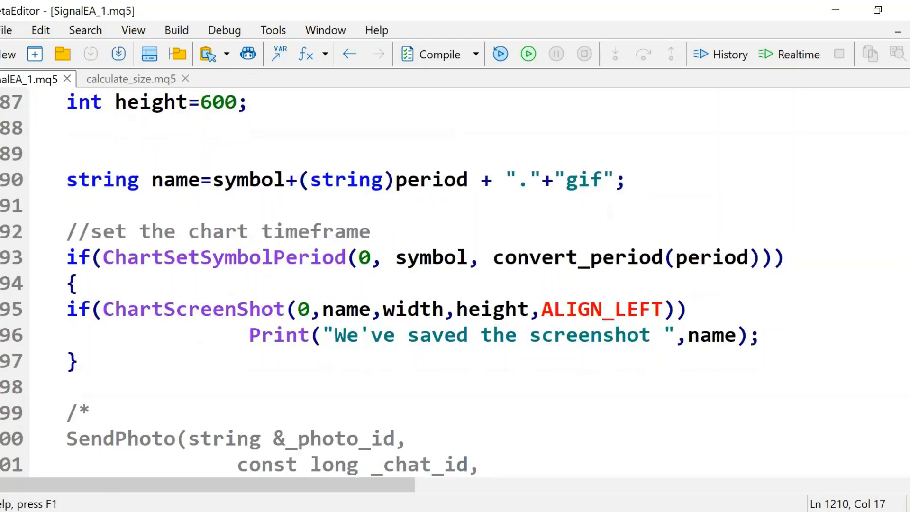
{"action": "scroll", "scroll_direction": "down", "scroll_amount": 3}
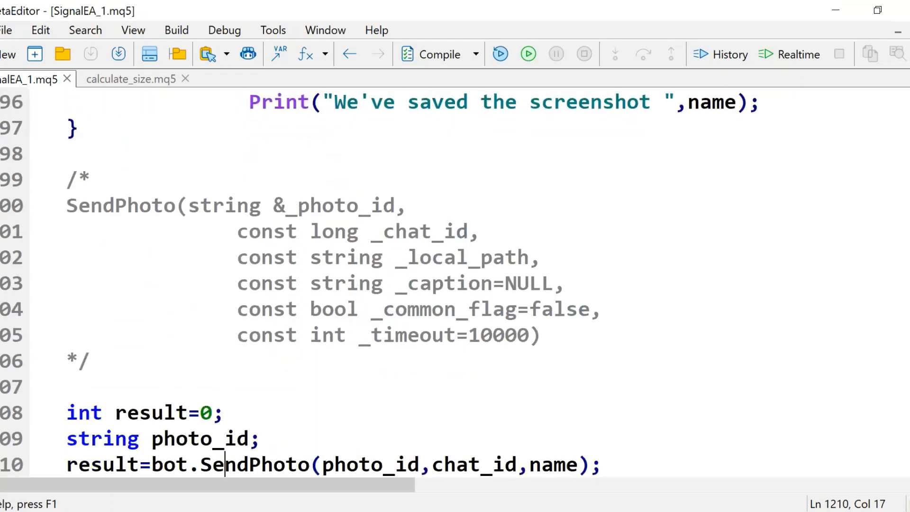
{"action": "scroll", "scroll_direction": "down", "scroll_amount": 3}
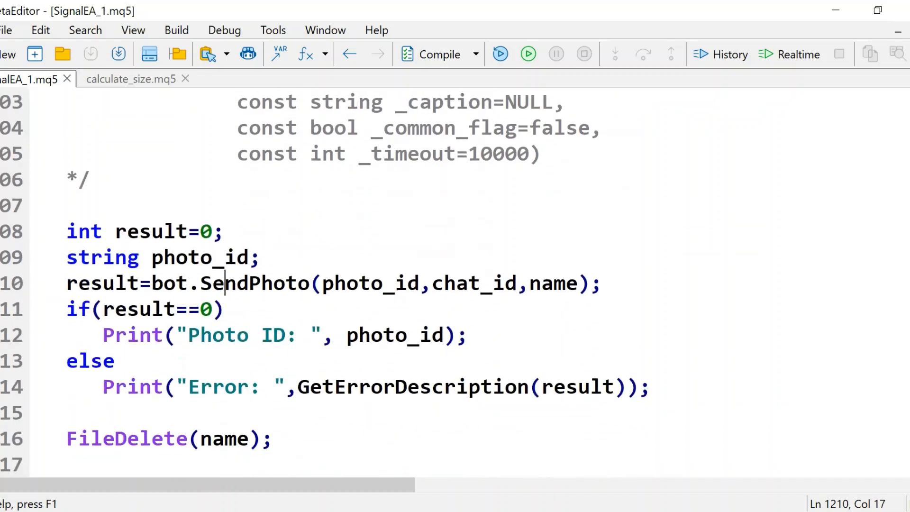
{"action": "mouse_move", "coordinate": [160, 489]}
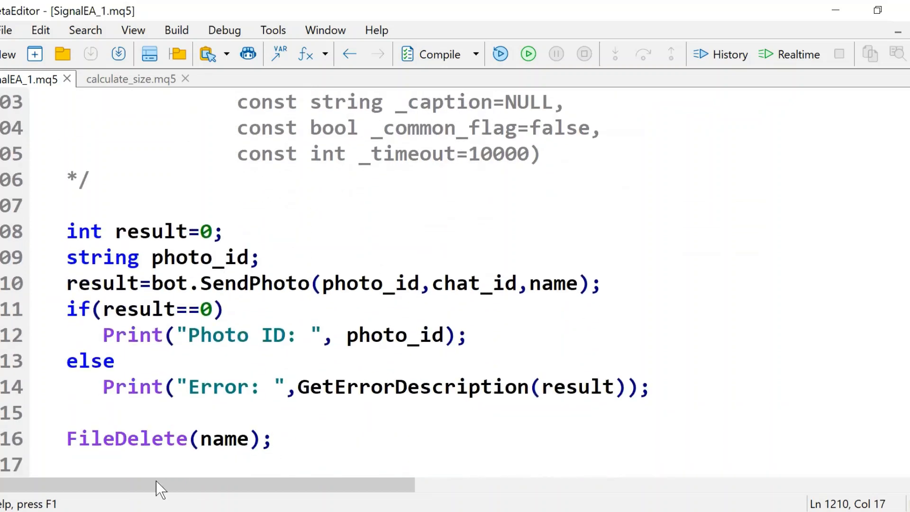
{"action": "left_click", "coordinate": [250, 438]}
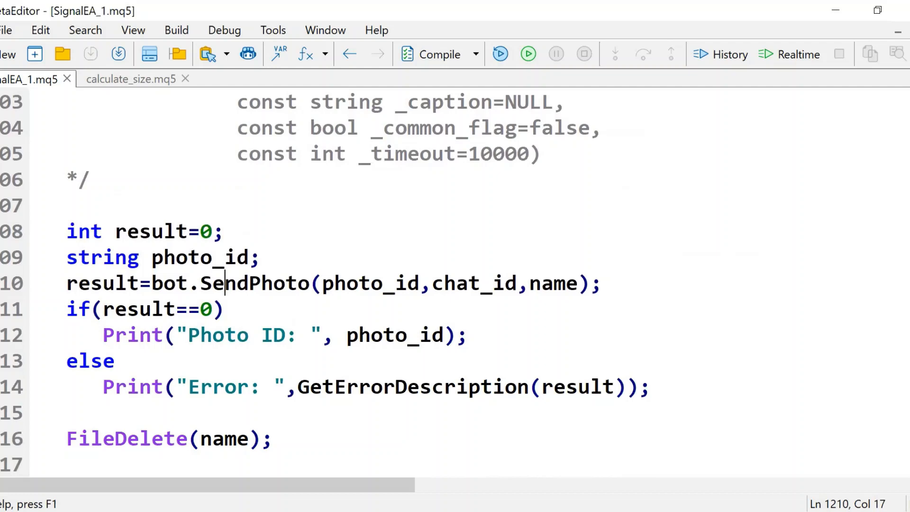
Scroll back up to the send_chart_photo declaration with chat_id, symbol and period parameters
{"action": "scroll", "scroll_direction": "up", "scroll_amount": 3}
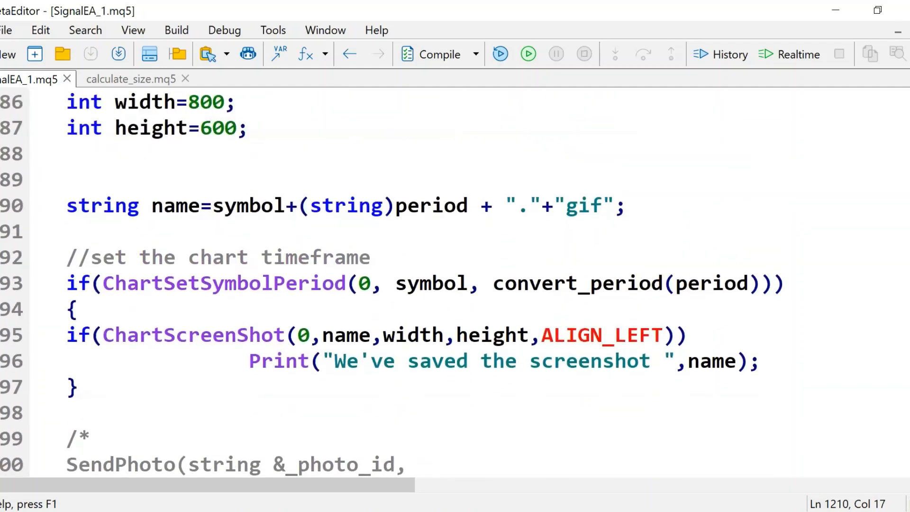
{"action": "scroll", "scroll_direction": "up", "scroll_amount": 3}
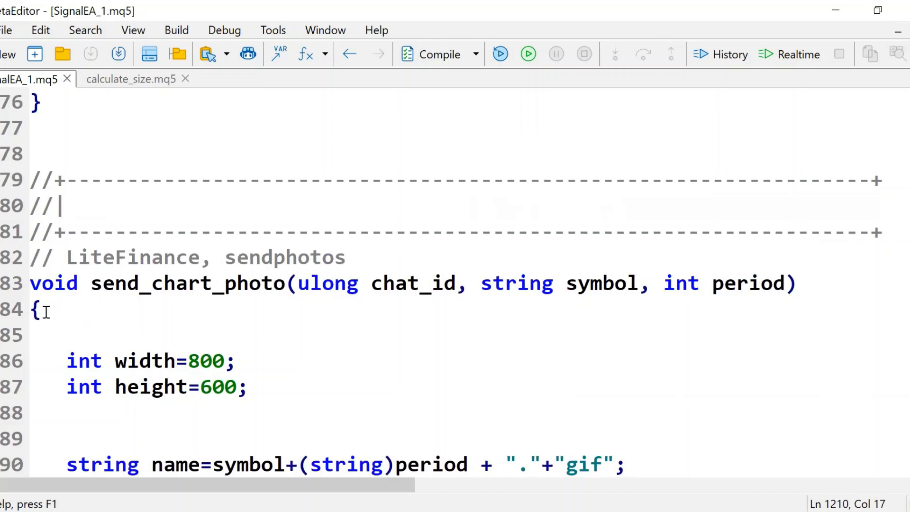
{"action": "mouse_move", "coordinate": [55, 319]}
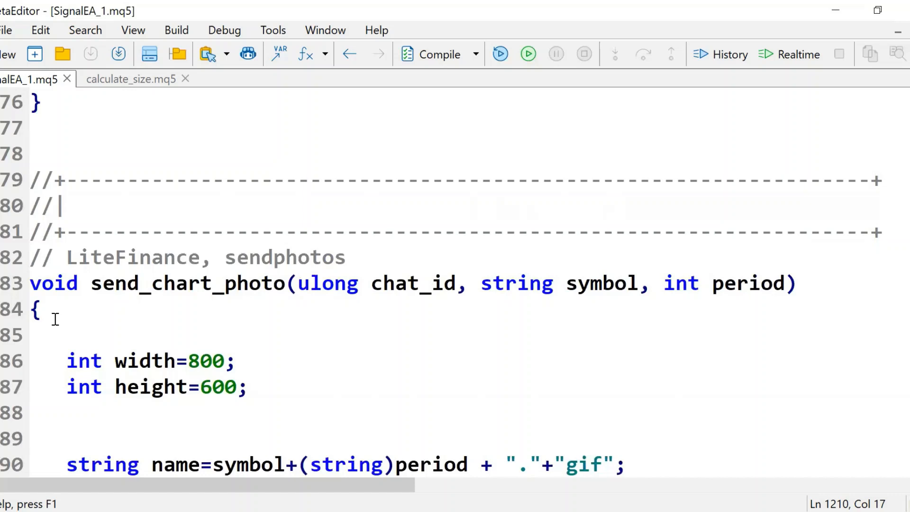